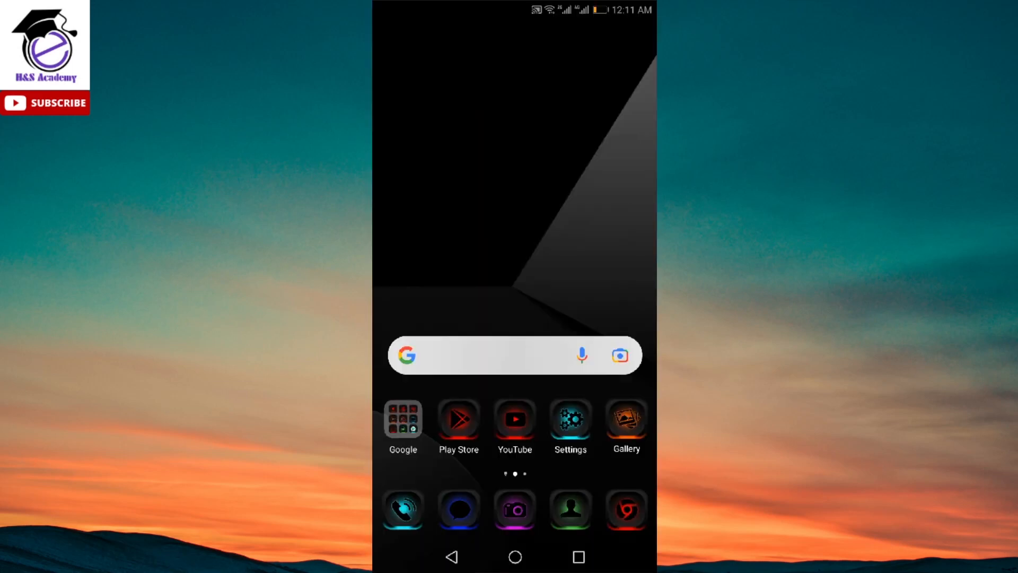
Launch the Google Play Store from the Android home screen.
{"action": "left_click", "coordinate": [457, 419]}
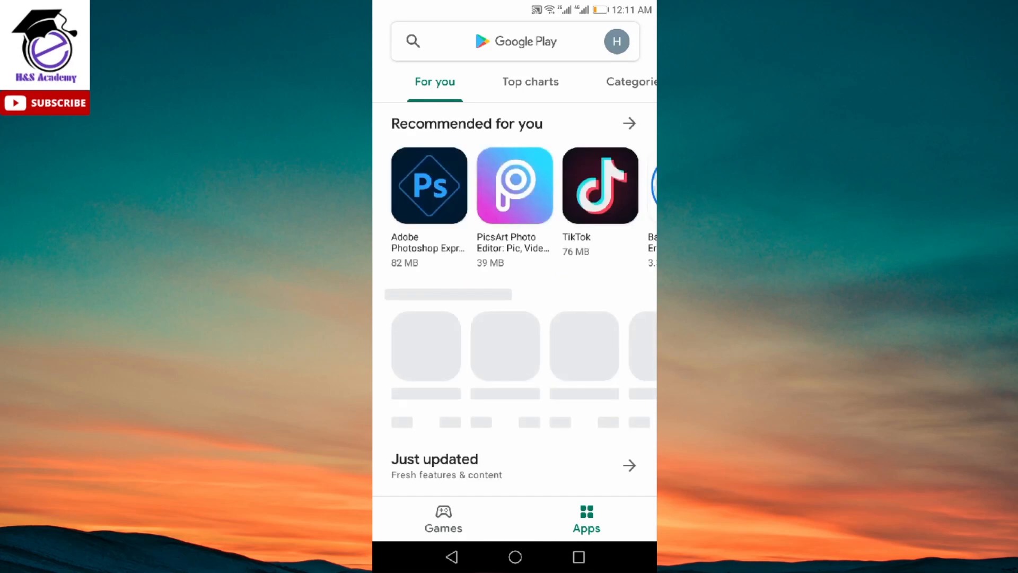
Search the Play Store for 'twitter' via recent searches to show the installed Twitter listing.
{"action": "left_click", "coordinate": [512, 40]}
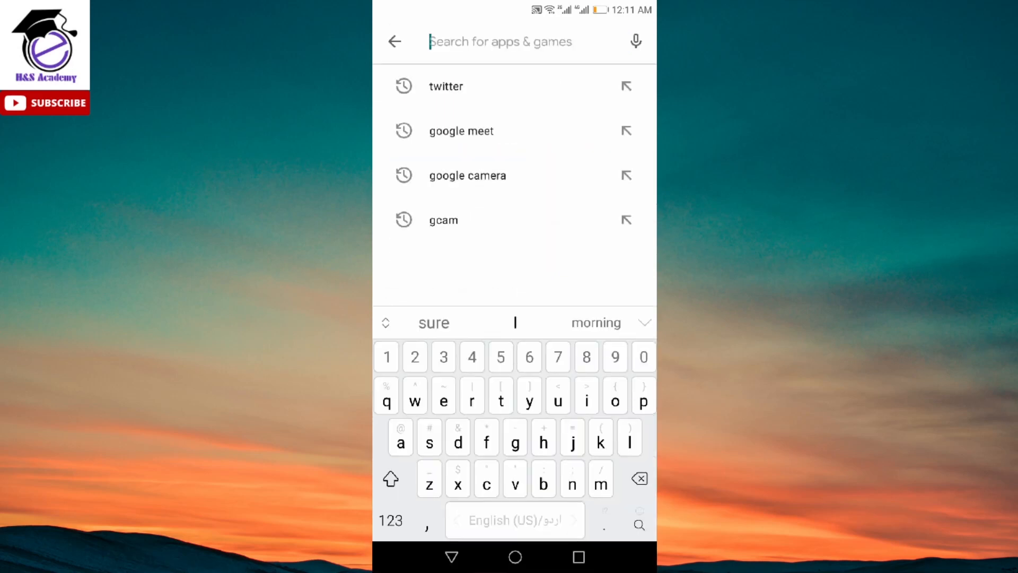
{"action": "left_click", "coordinate": [446, 87]}
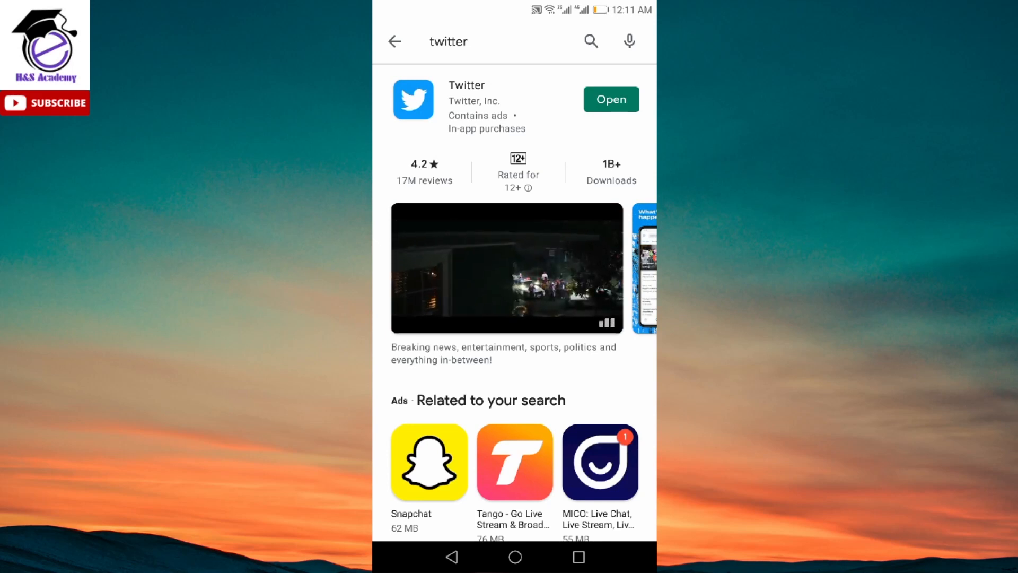
Launch Twitter from its listing and bring up the Spaces Feedback Community Sign-Up form.
{"action": "left_click", "coordinate": [610, 100]}
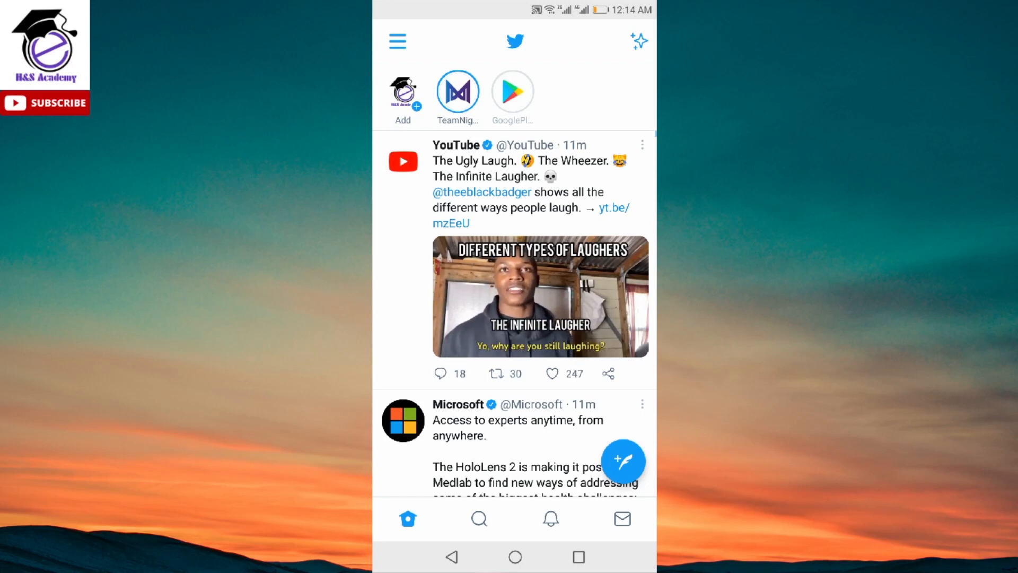
{"action": "left_click", "coordinate": [541, 297]}
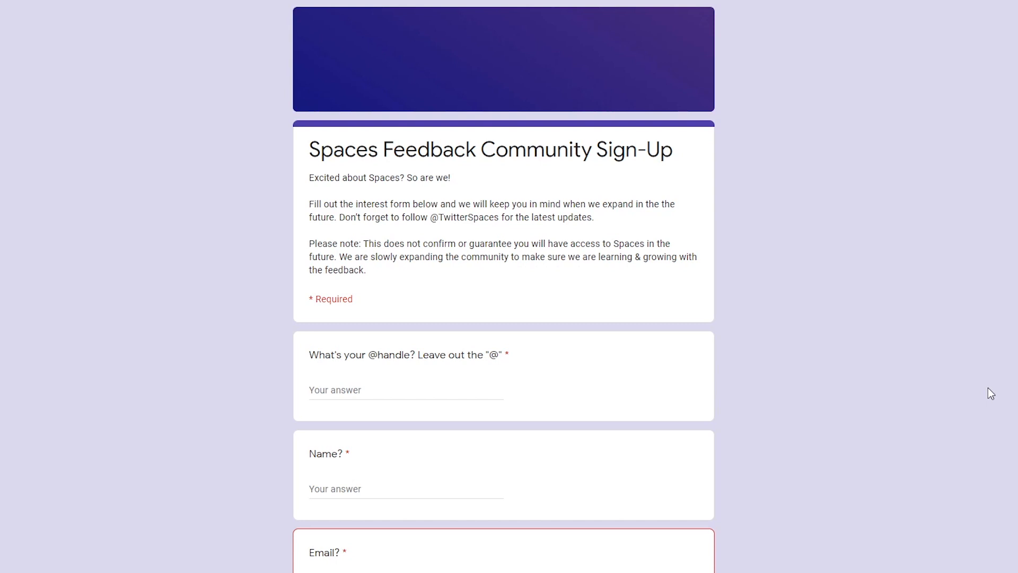
{"action": "mouse_move", "coordinate": [943, 345]}
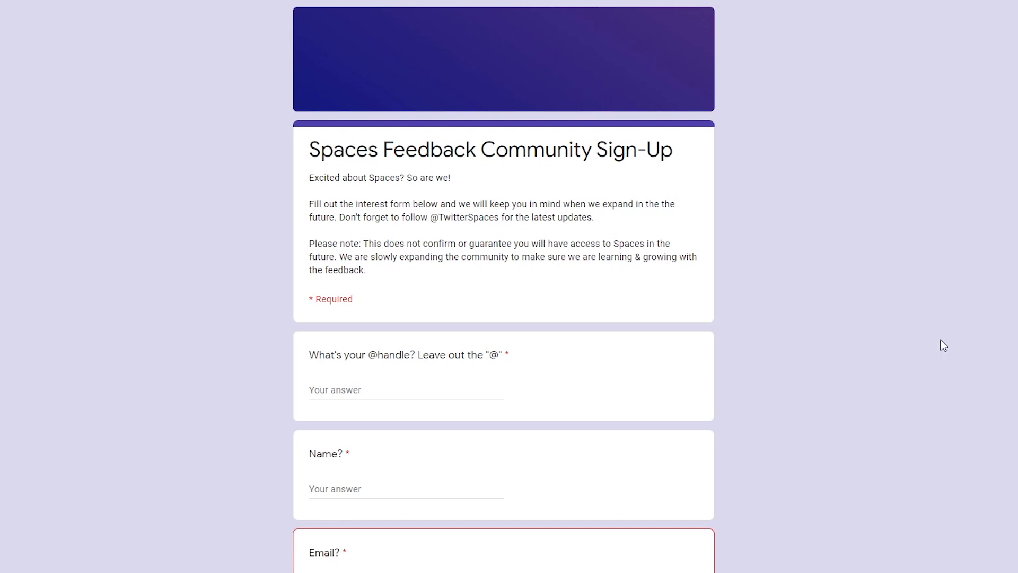
{"action": "mouse_move", "coordinate": [577, 381]}
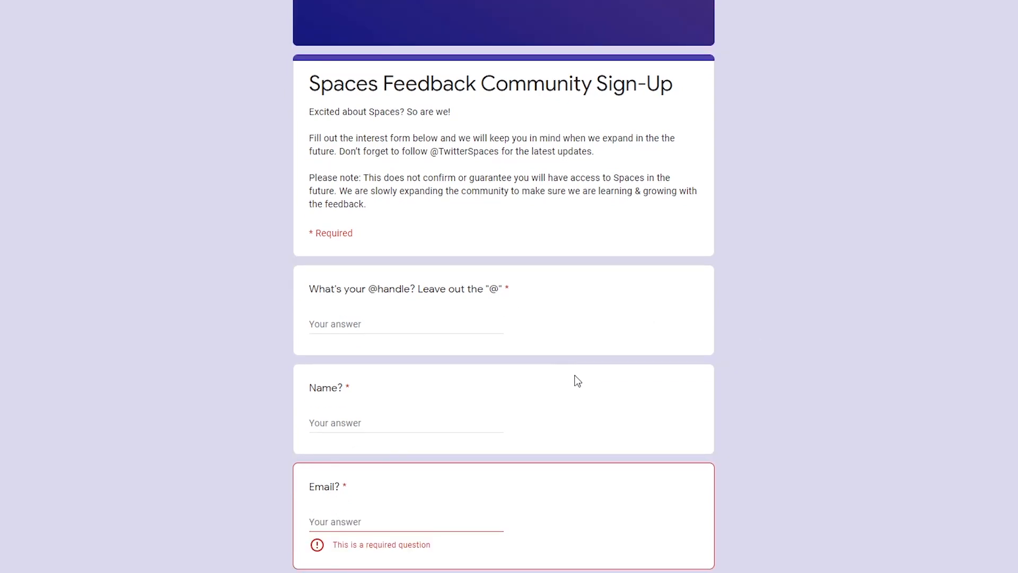
{"action": "scroll", "scroll_direction": "down", "scroll_amount": 3}
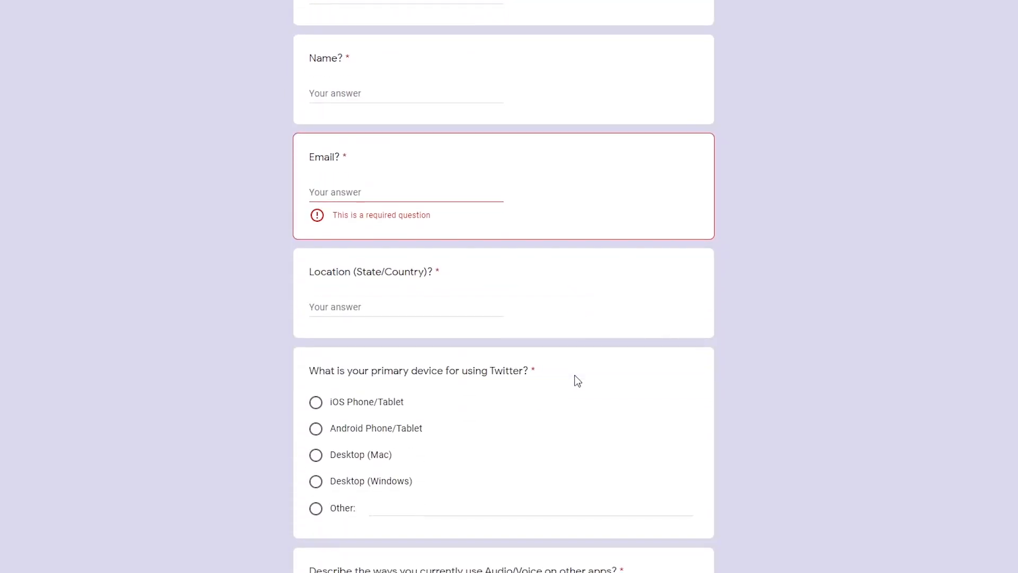
{"action": "scroll", "scroll_direction": "down", "scroll_amount": 3}
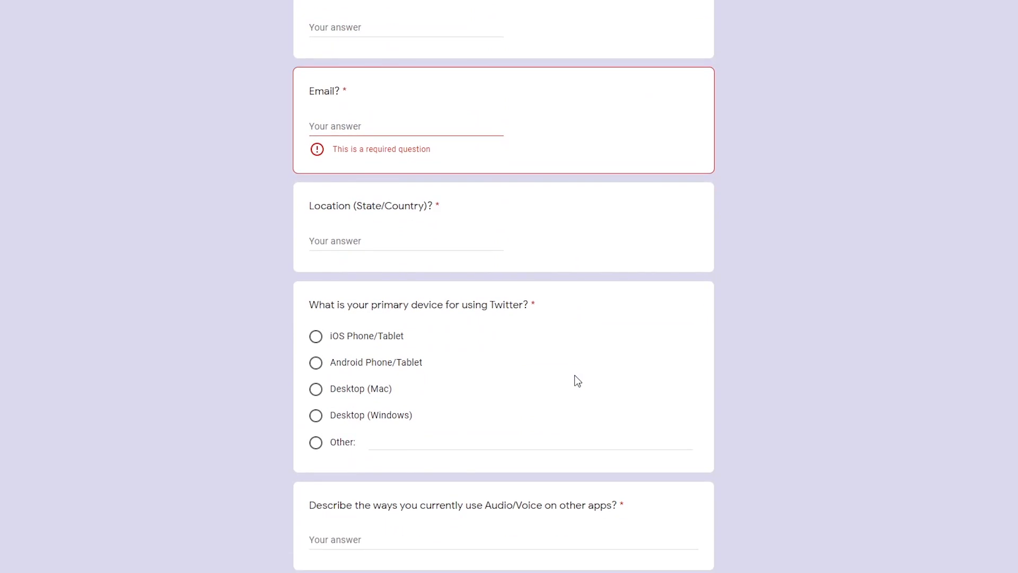
{"action": "scroll", "scroll_direction": "down", "scroll_amount": 3}
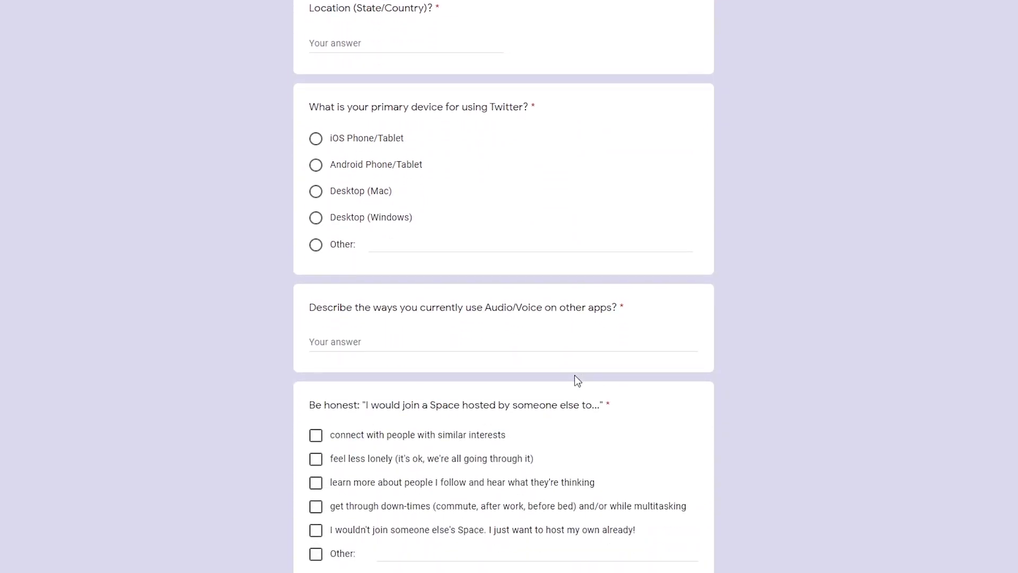
{"action": "scroll", "scroll_direction": "down", "scroll_amount": 3}
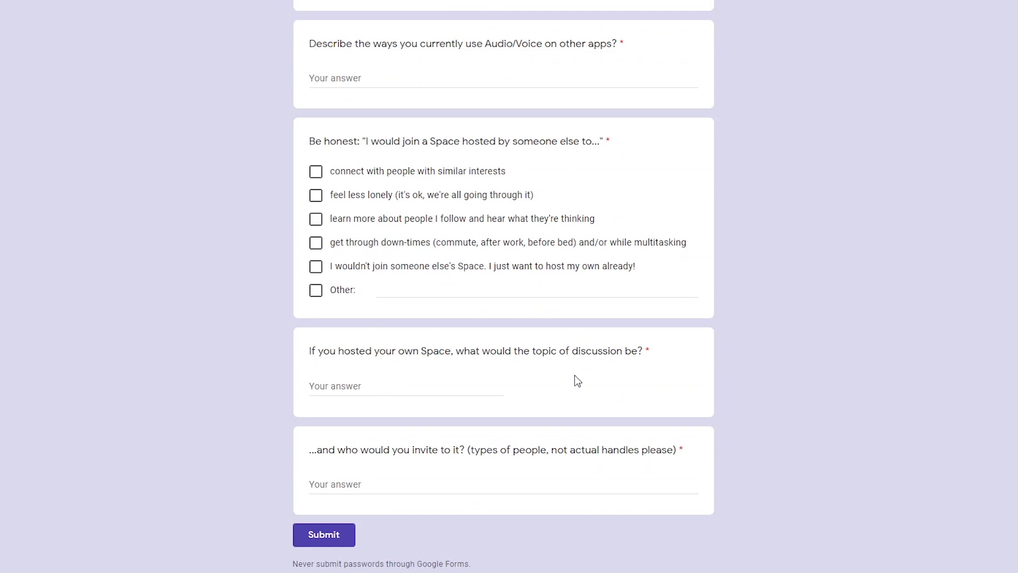
{"action": "mouse_move", "coordinate": [345, 540]}
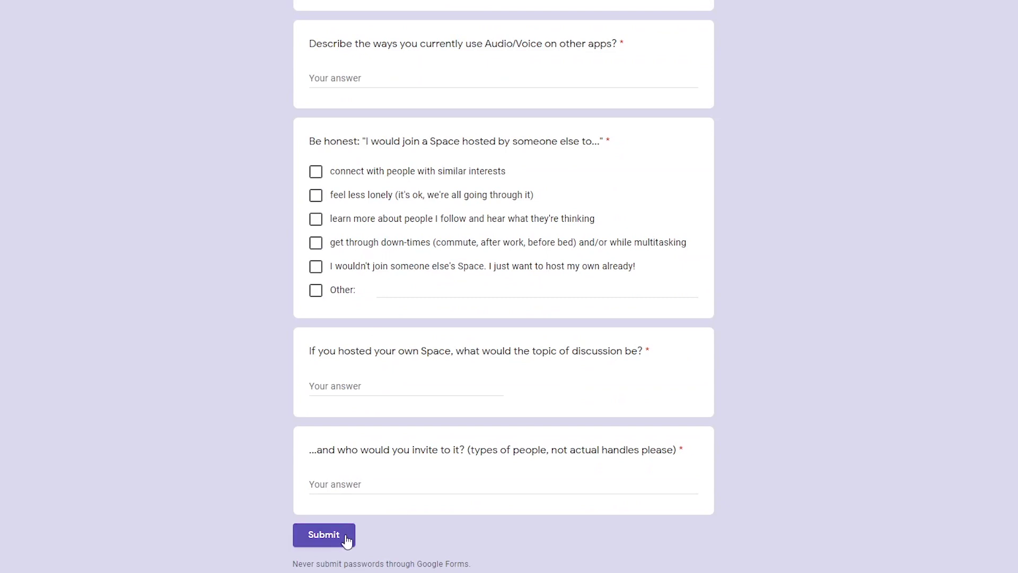
{"action": "mouse_move", "coordinate": [789, 299]}
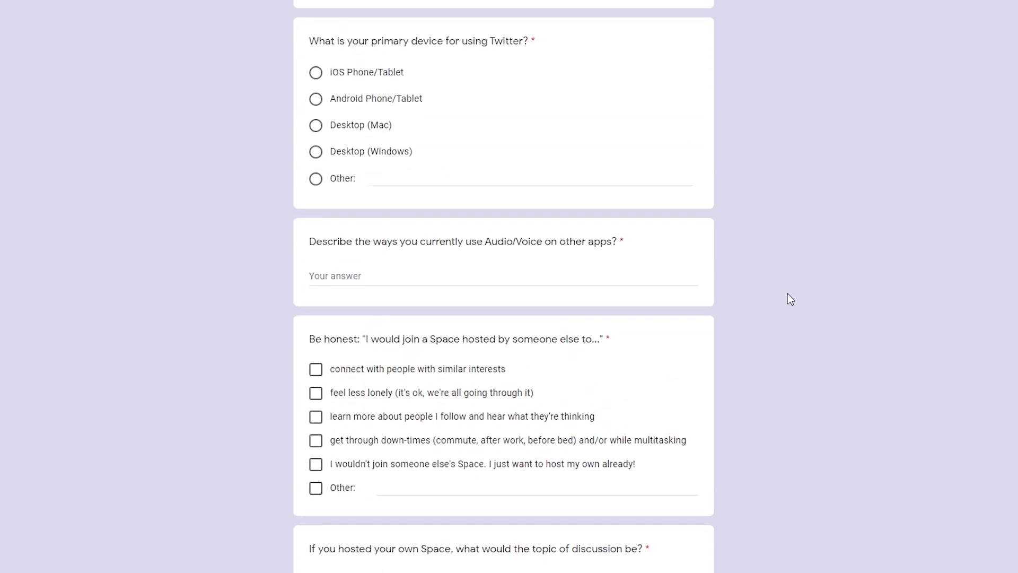
{"action": "scroll", "scroll_direction": "down", "scroll_amount": 3}
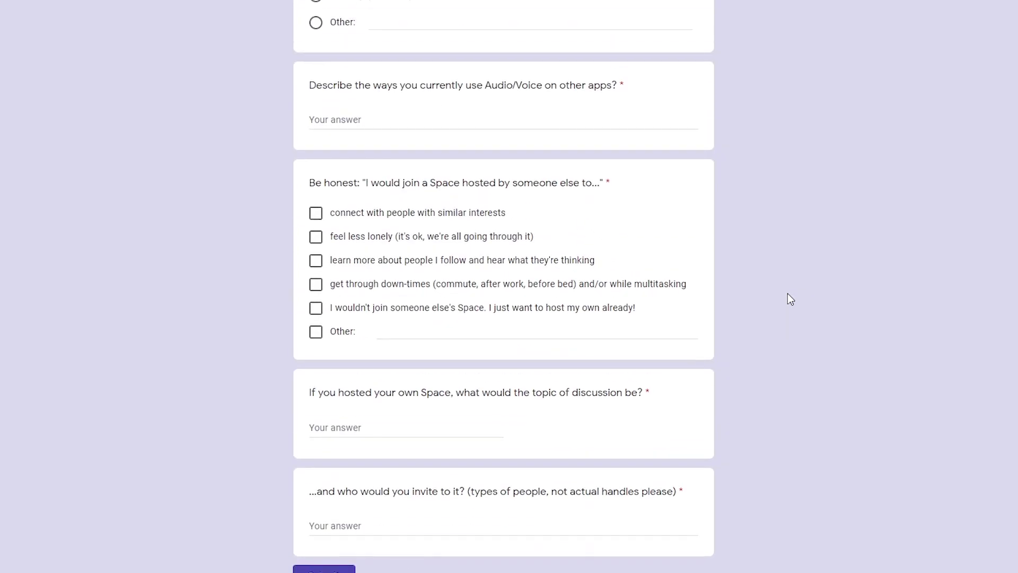
{"action": "scroll", "scroll_direction": "down", "scroll_amount": 3}
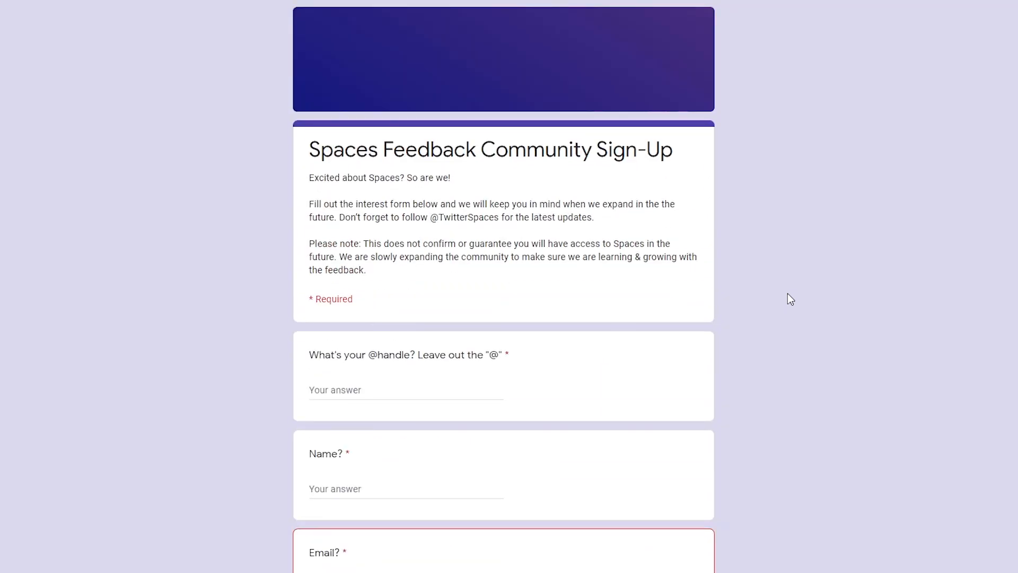
{"action": "scroll", "scroll_direction": "down", "scroll_amount": 3}
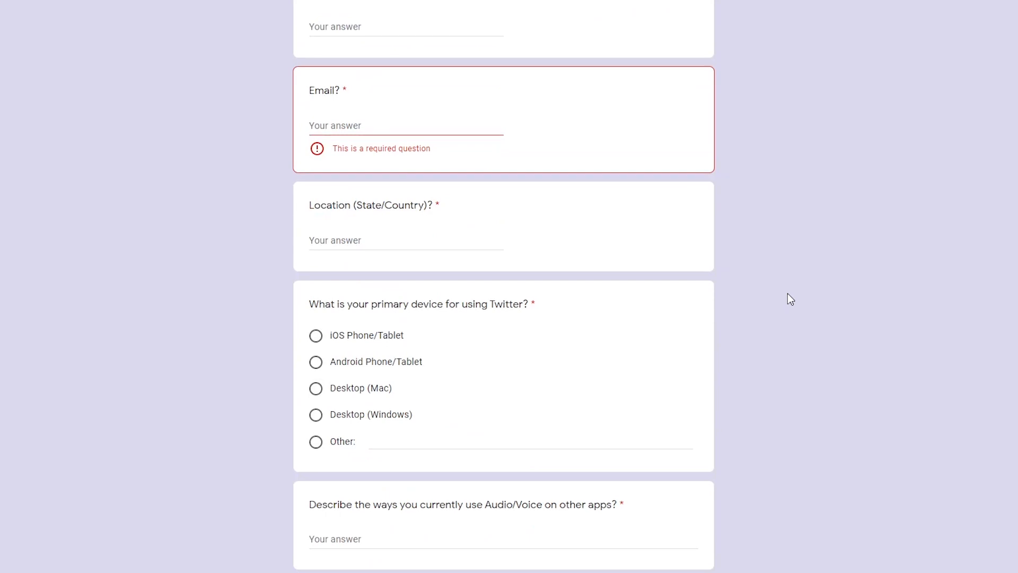
{"action": "scroll", "scroll_direction": "down", "scroll_amount": 3}
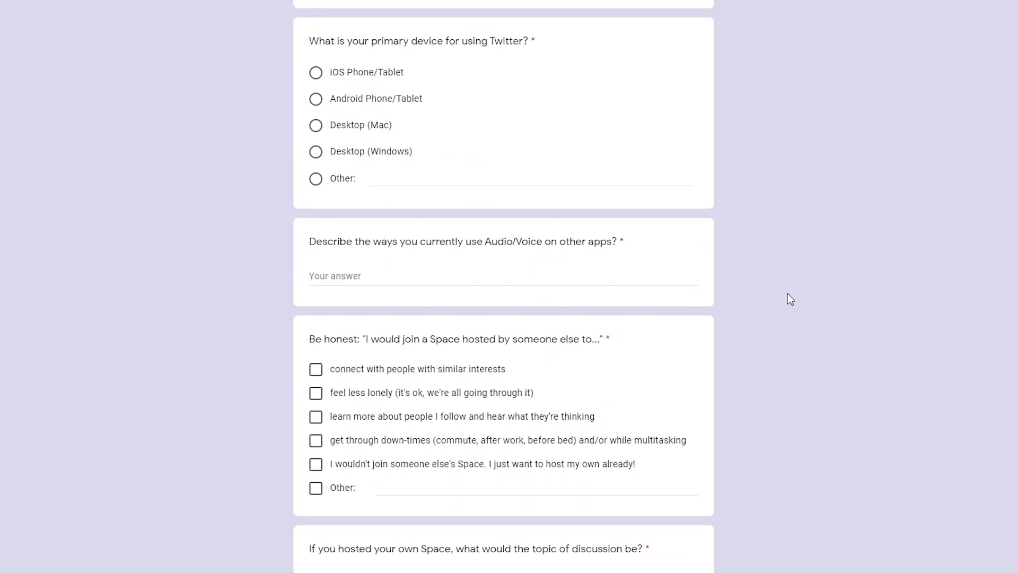
{"action": "scroll", "scroll_direction": "down", "scroll_amount": 3}
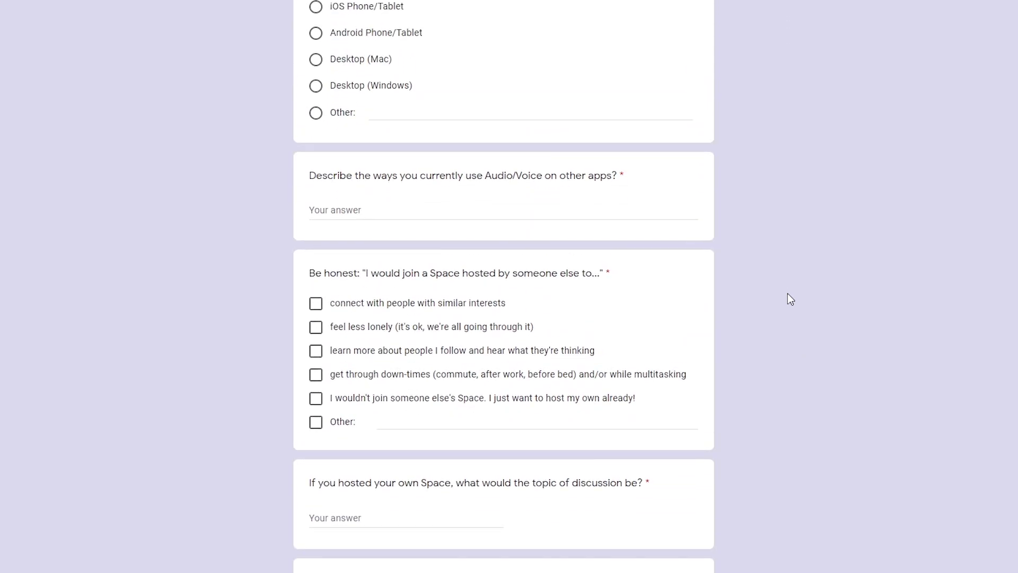